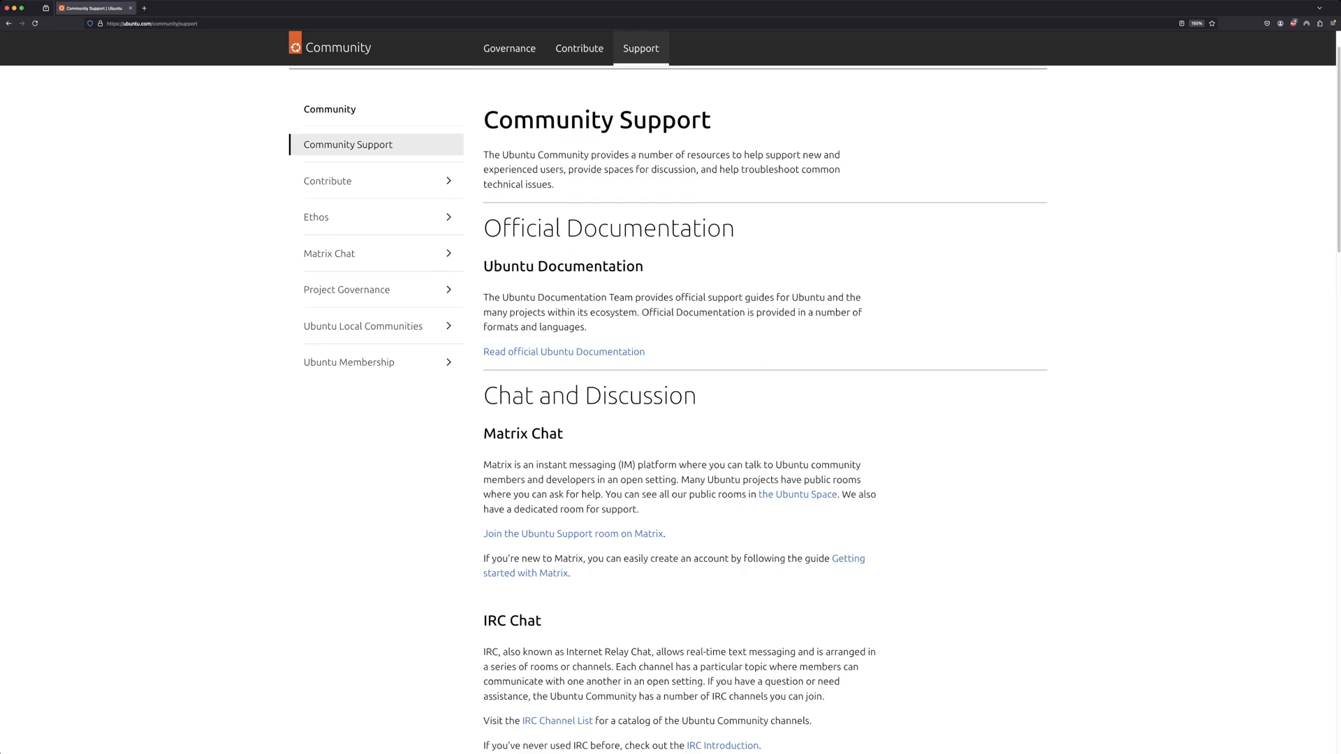
Follow the "Browse the Ubuntu Forums" link under Technical Support to reach the forums index
{"action": "scroll", "scroll_direction": "down", "scroll_amount": 3}
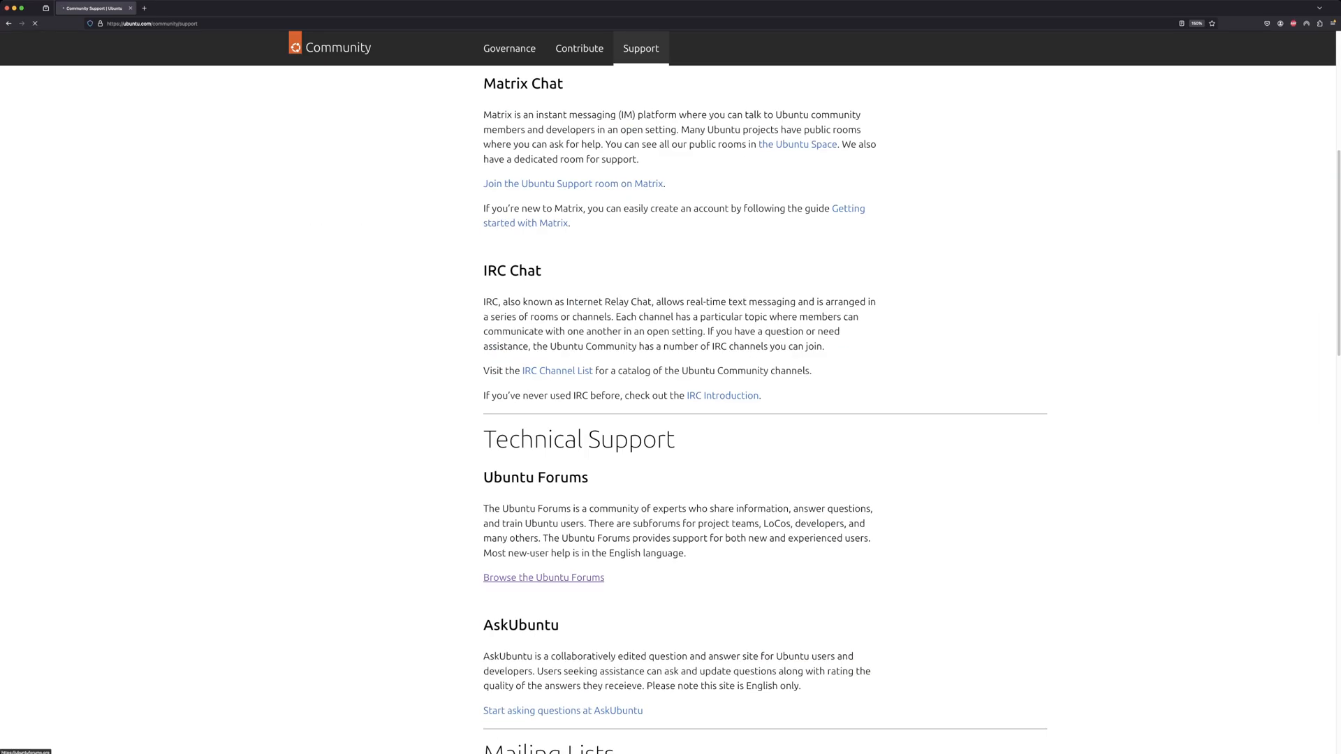
{"action": "left_click", "coordinate": [544, 576]}
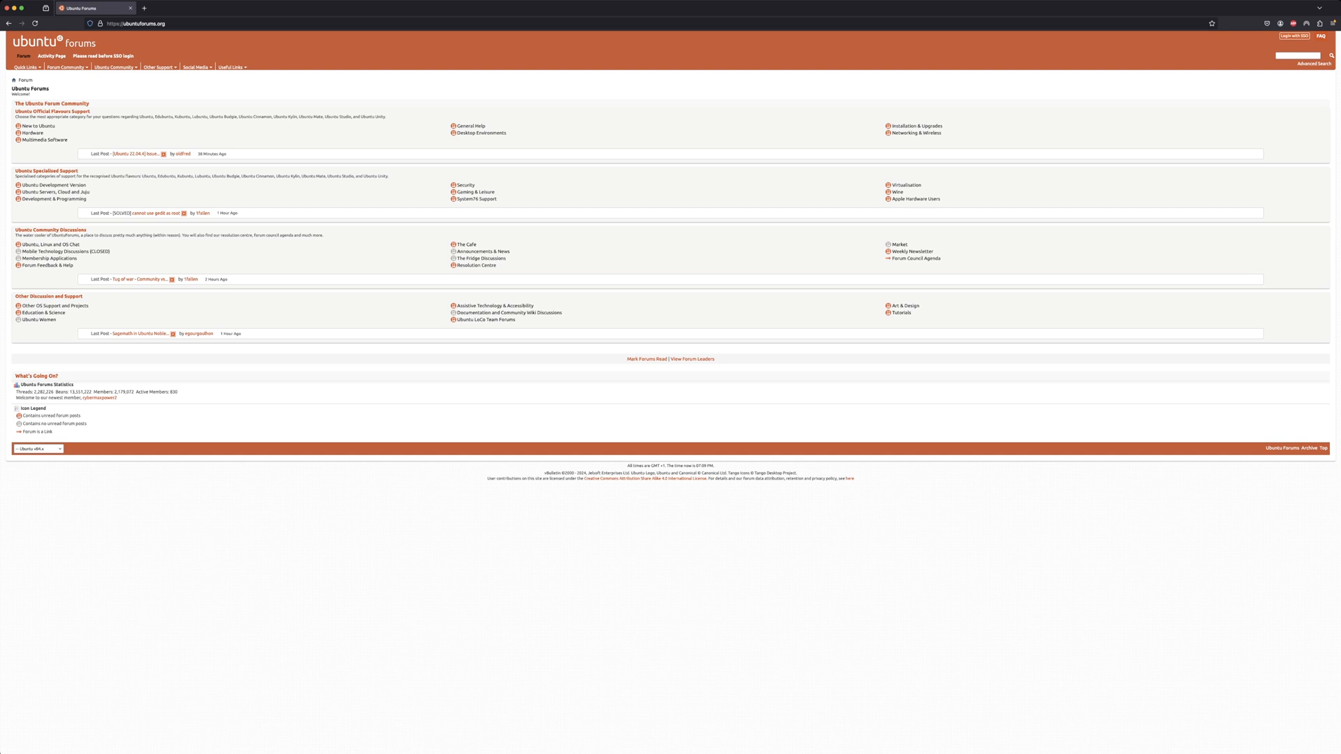